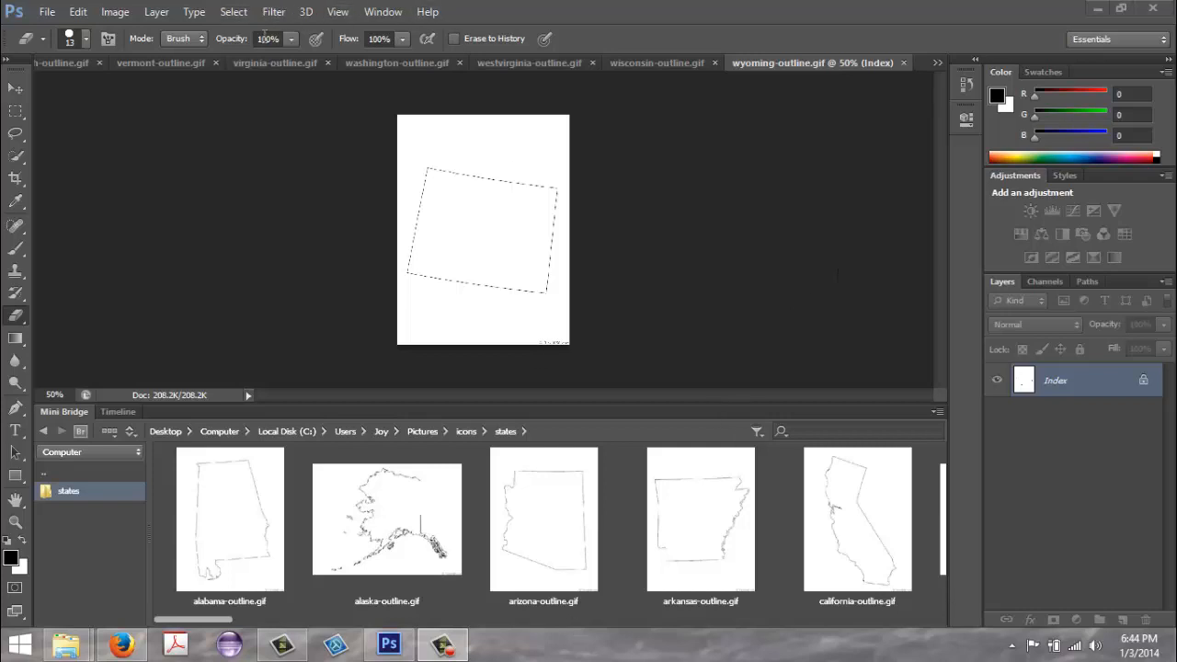
mouse_move(147, 537)
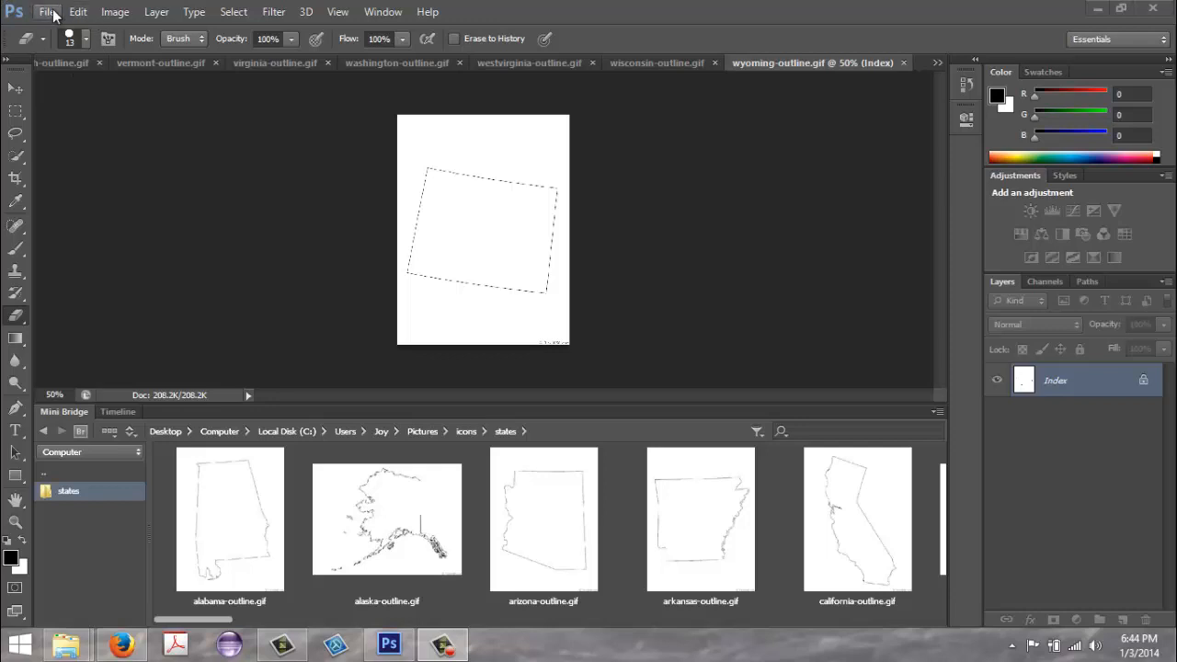
Reveal the Scripts list under the File menu, where Image Processor appears.
click(48, 11)
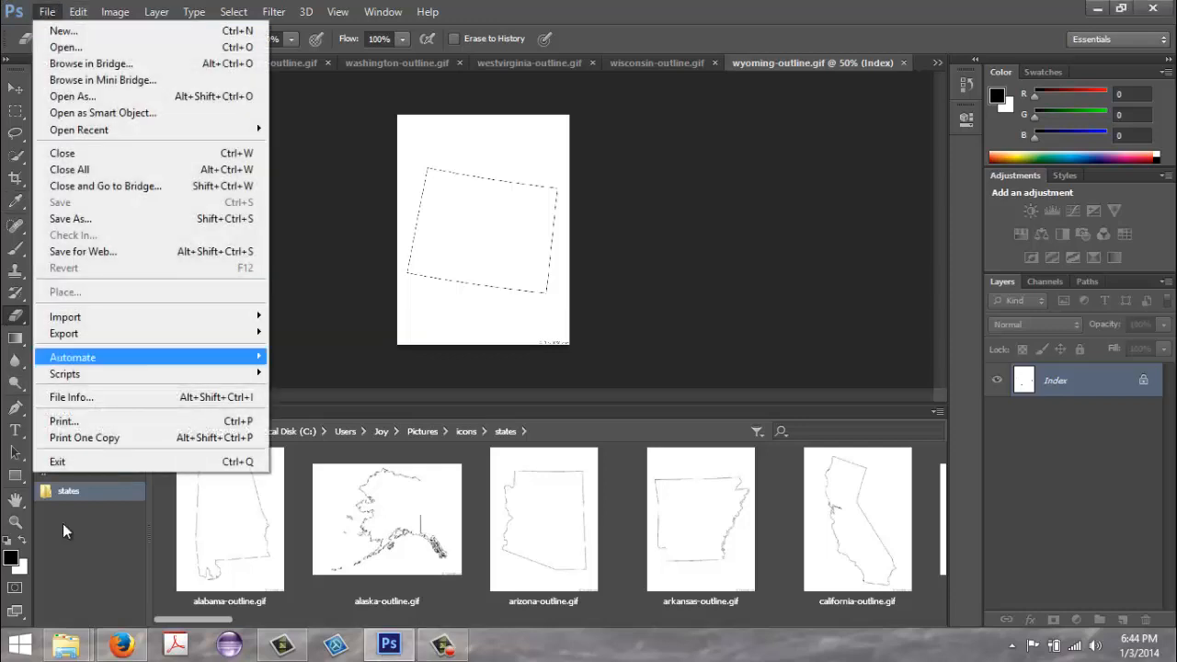
mouse_move(52, 237)
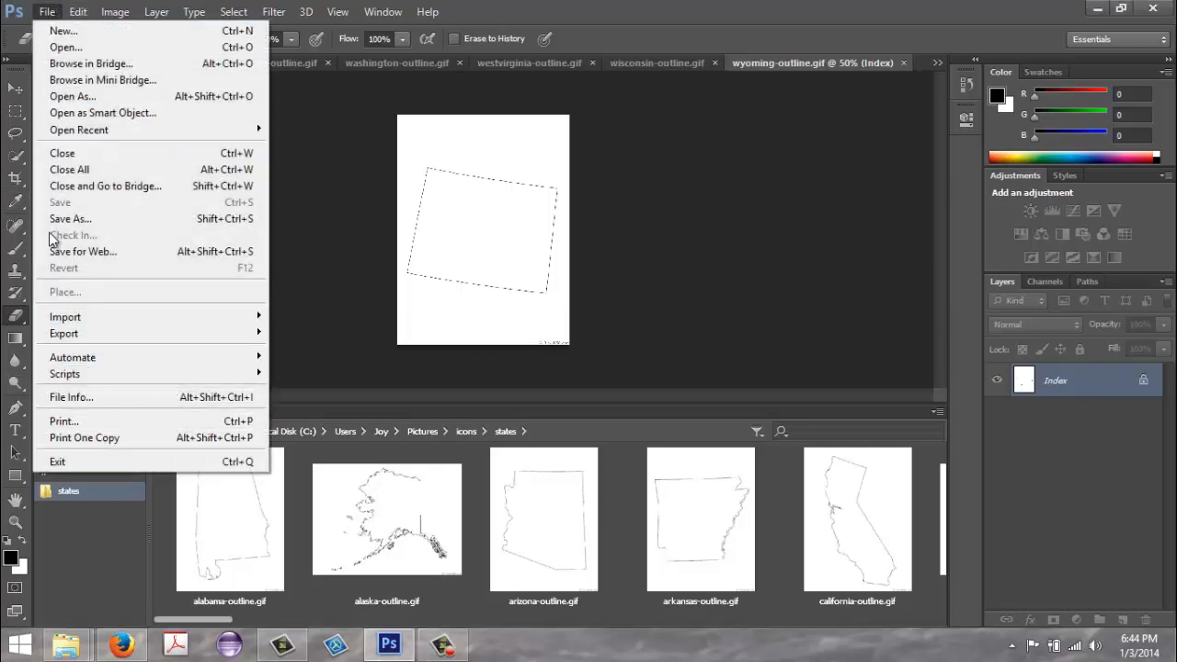
mouse_move(64, 373)
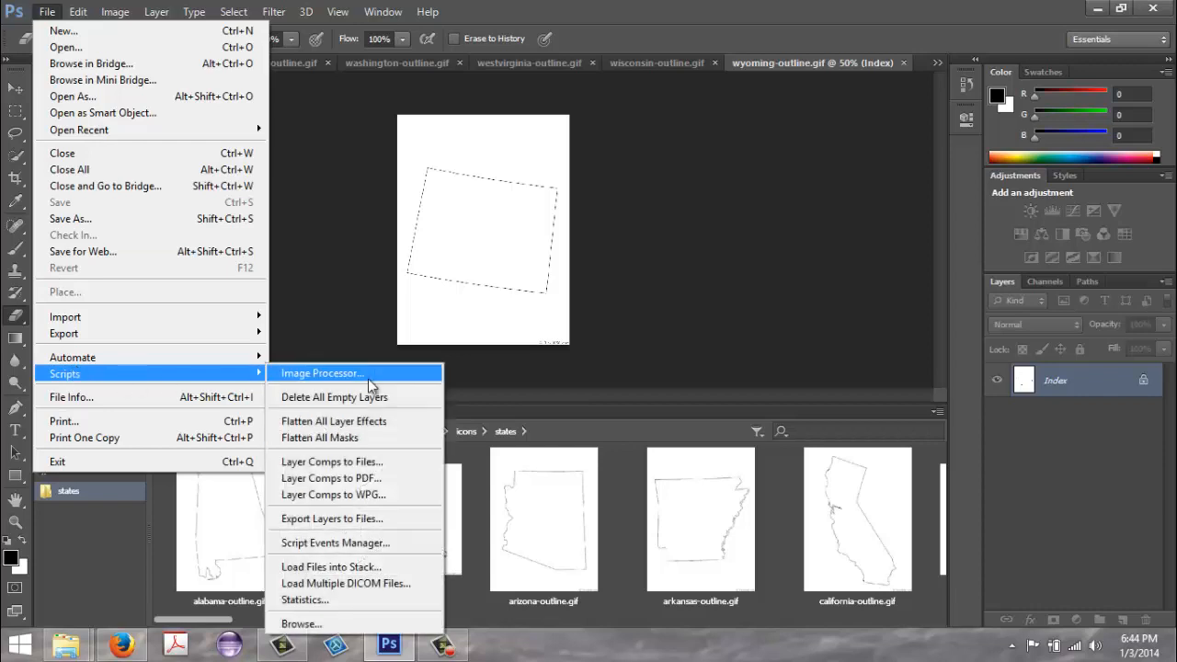
Launch Image Processor and pick the states folder as the source of images.
click(320, 371)
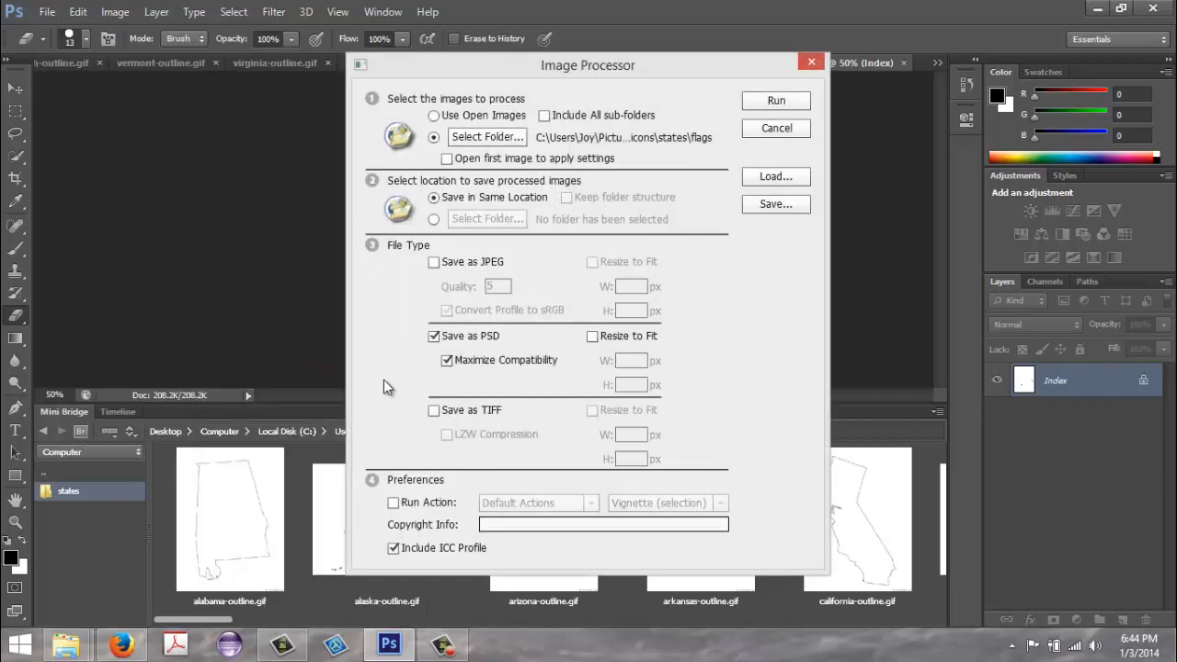
click(488, 136)
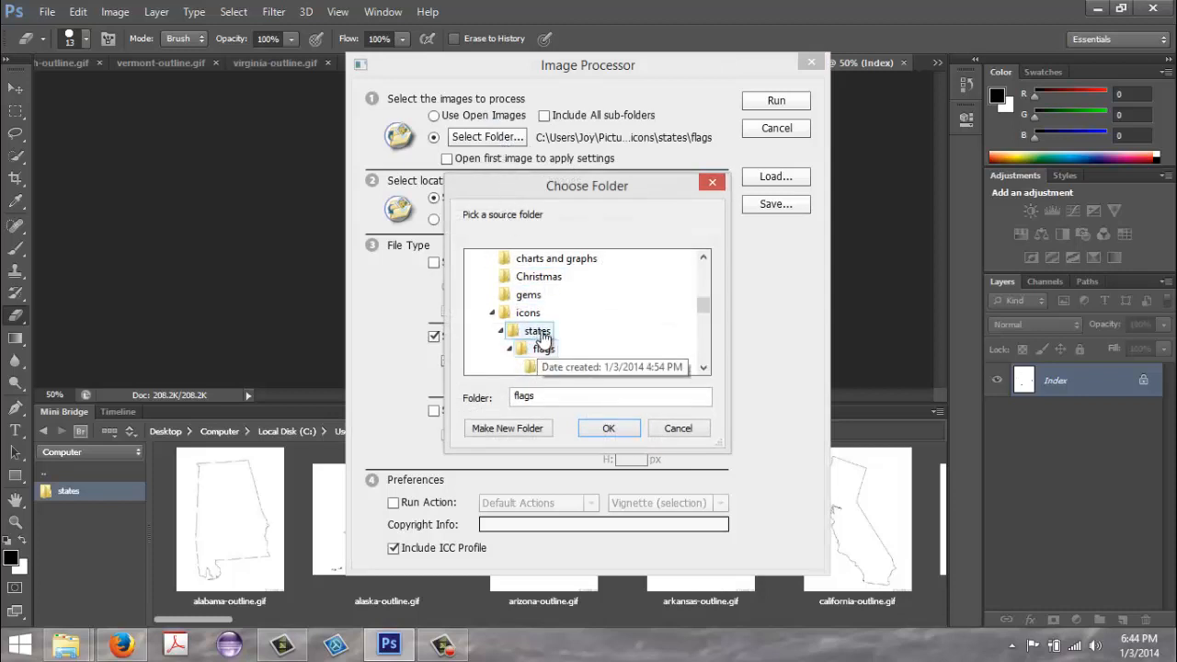
click(537, 331)
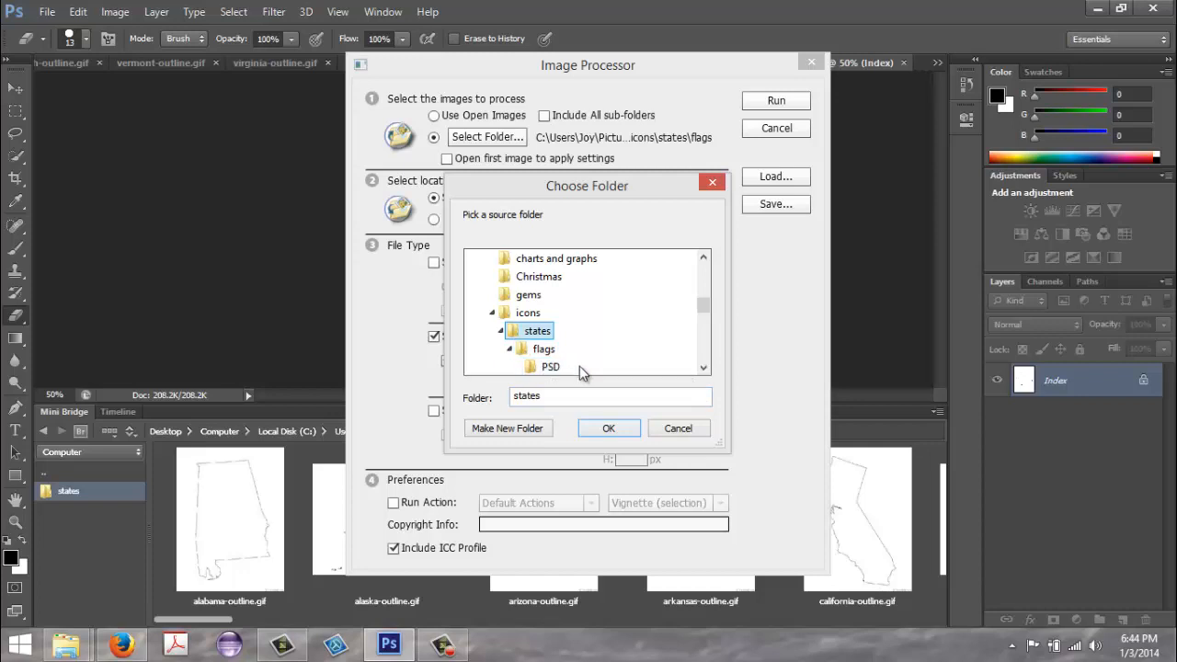
mouse_move(549, 368)
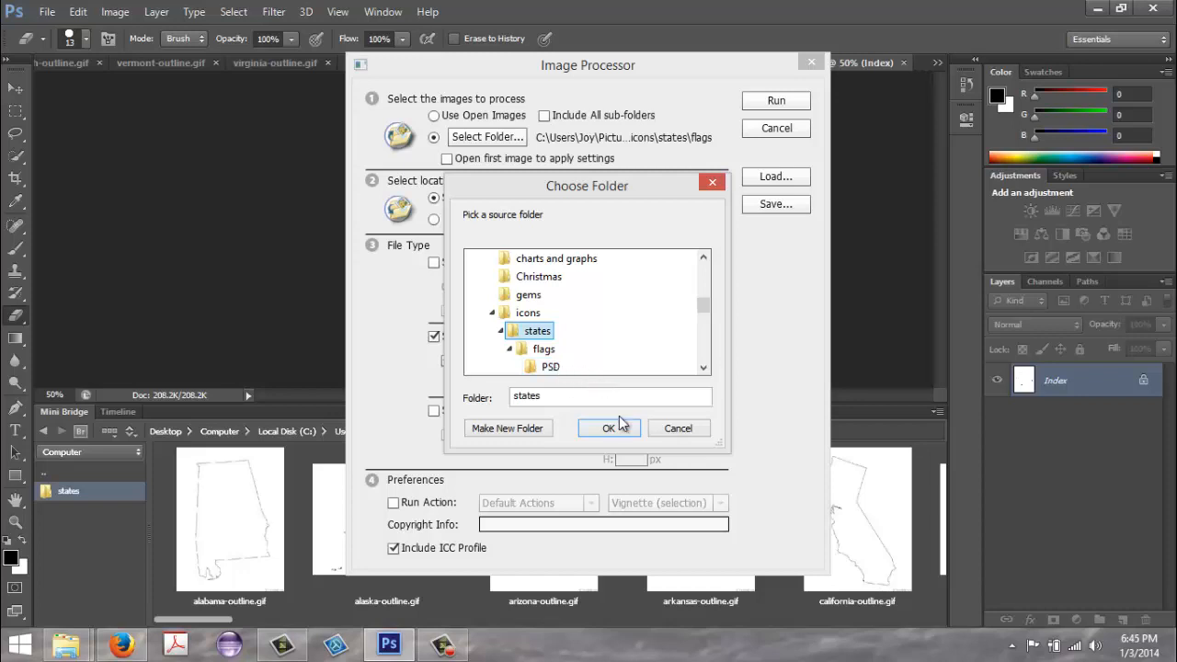
Confirm states as the source and run the batch with Save as PSD kept on.
click(607, 426)
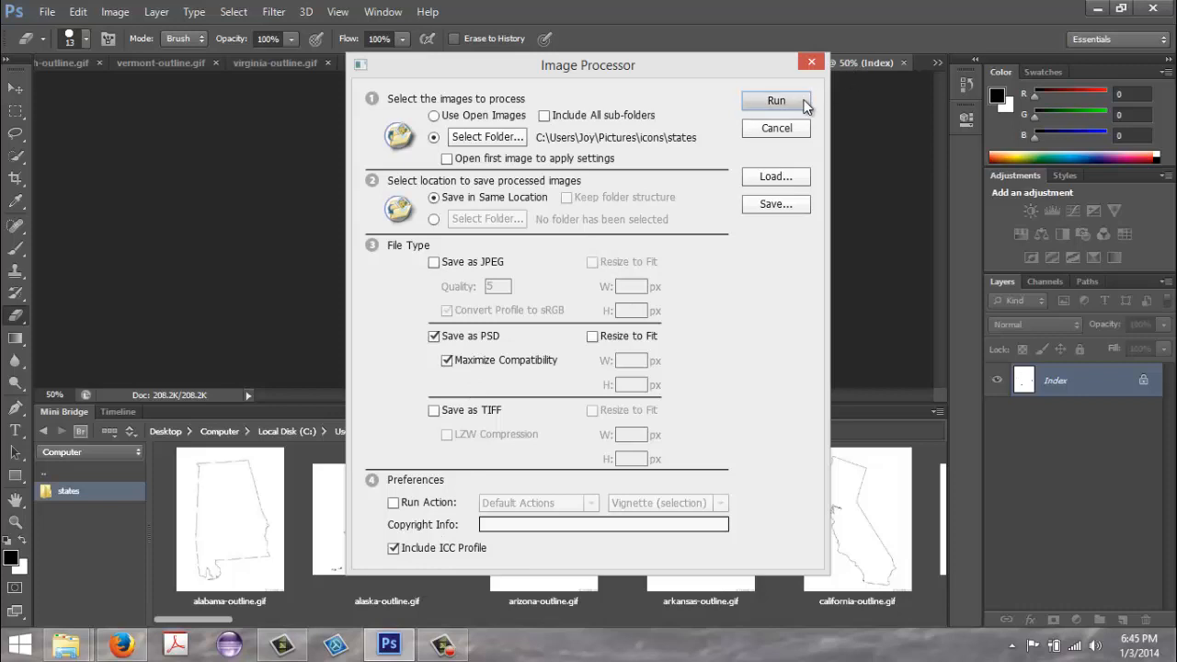
click(776, 99)
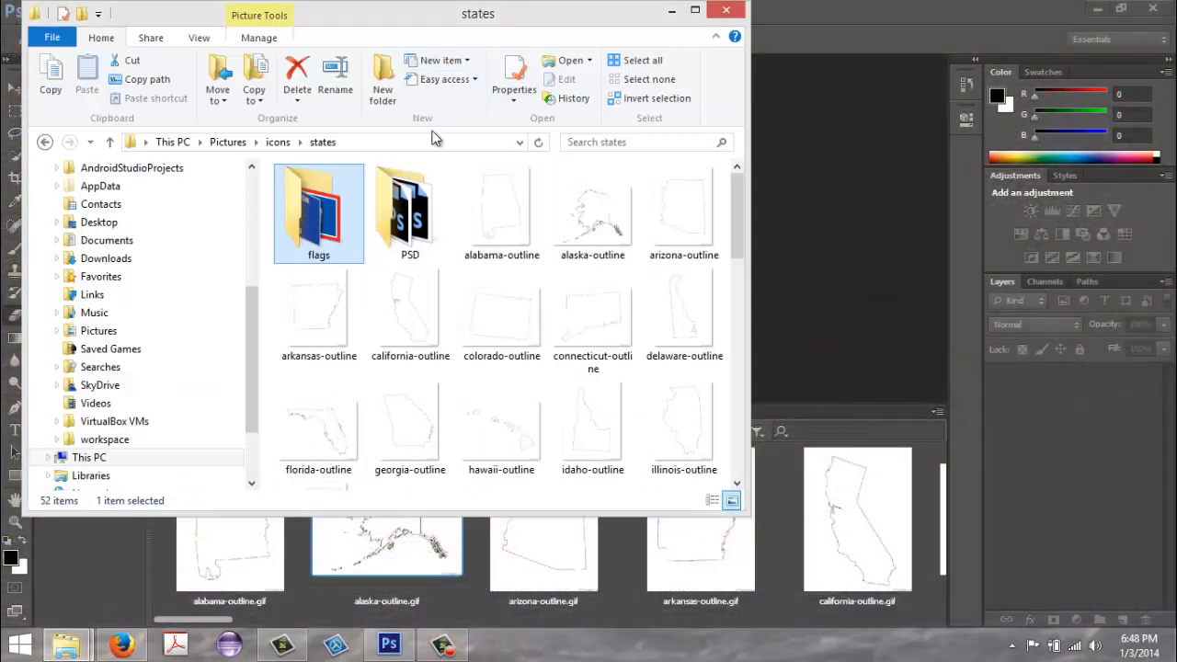
Browse the new PSD folder in File Explorer and select california-outline.
double_click(410, 206)
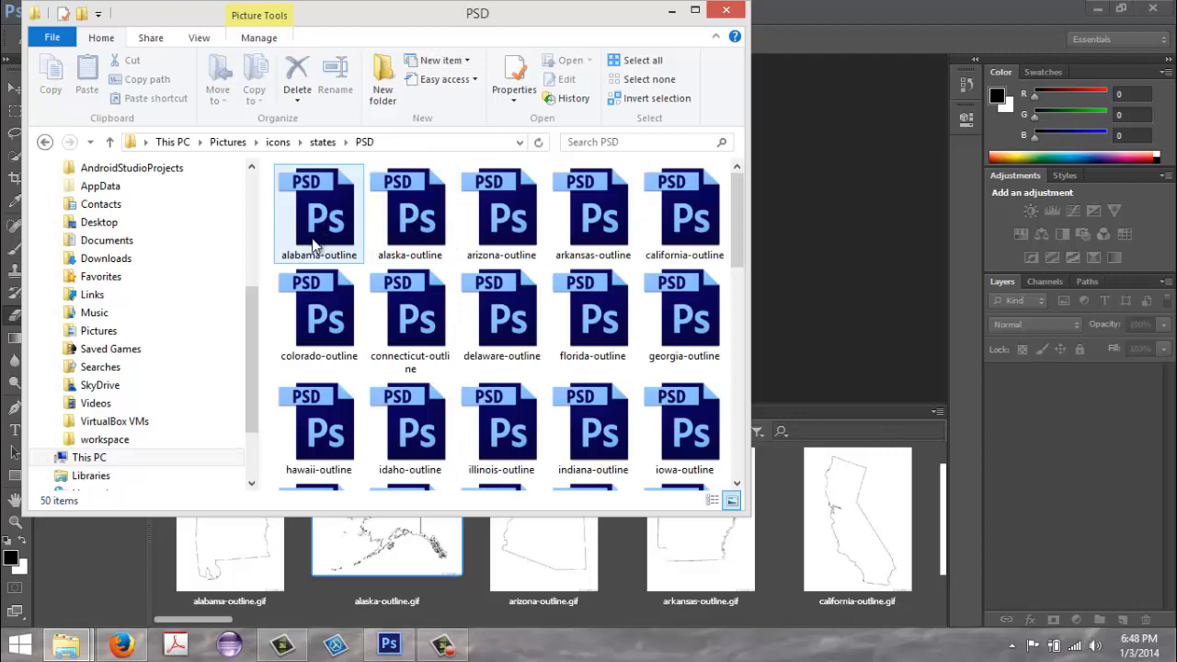
click(684, 213)
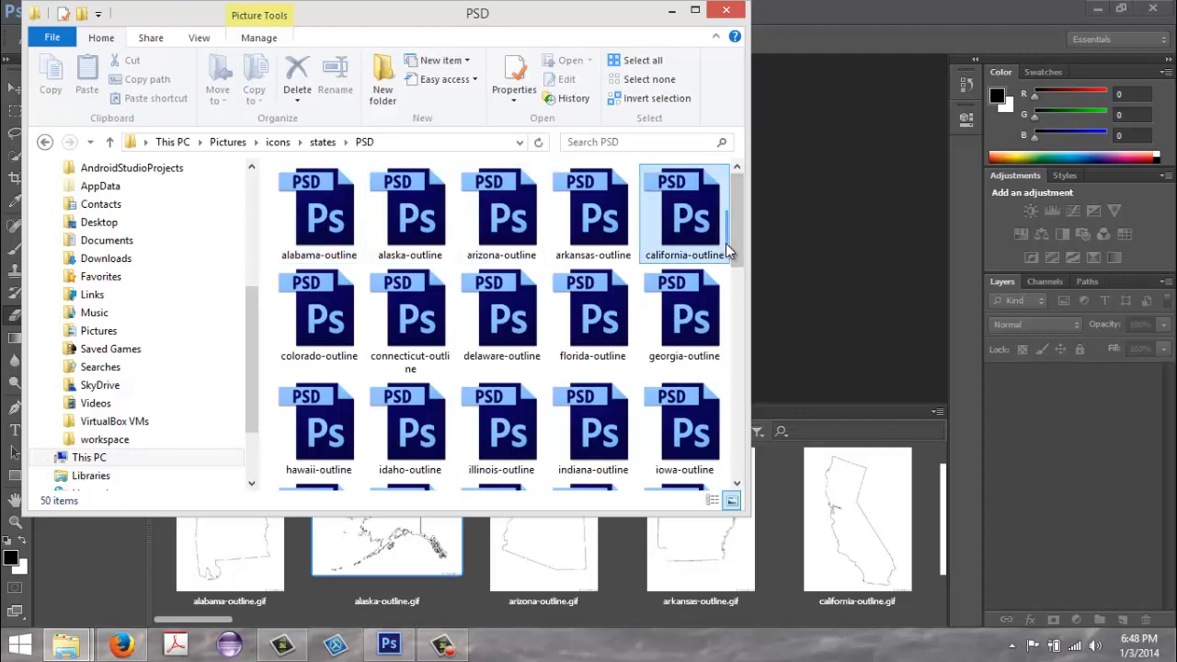